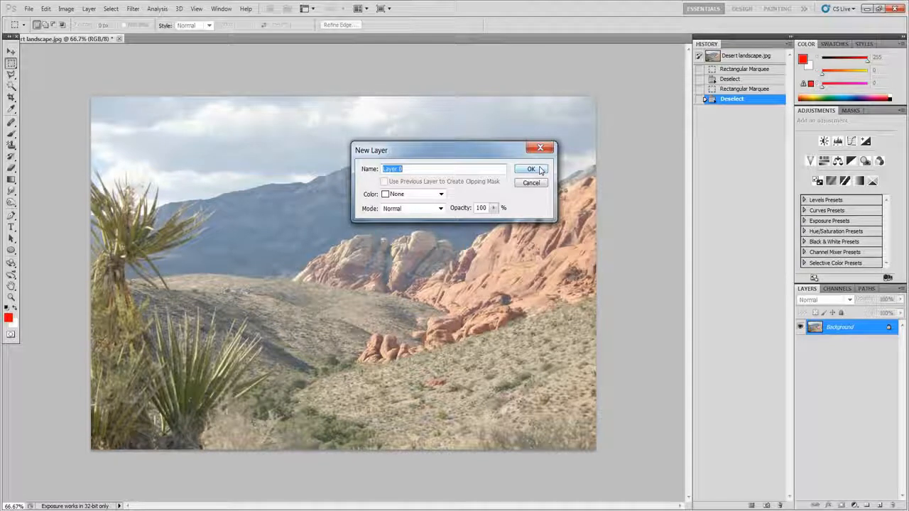
- Make the Background a regular Layer 0 and convert it to a smart object
left_click(530, 169)
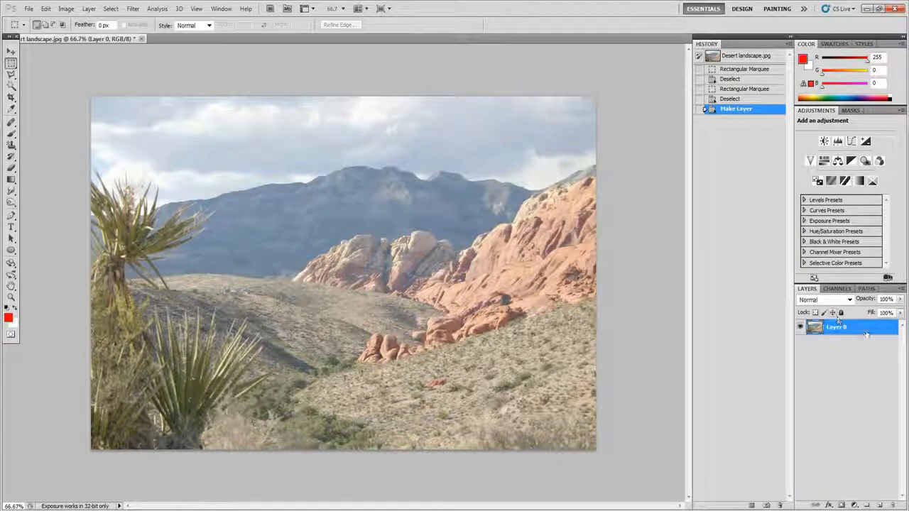
right_click(837, 328)
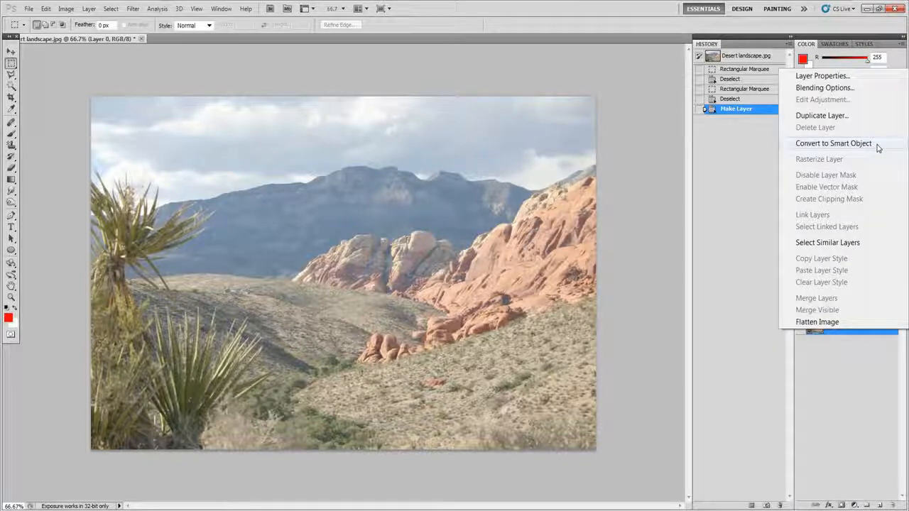
left_click(833, 142)
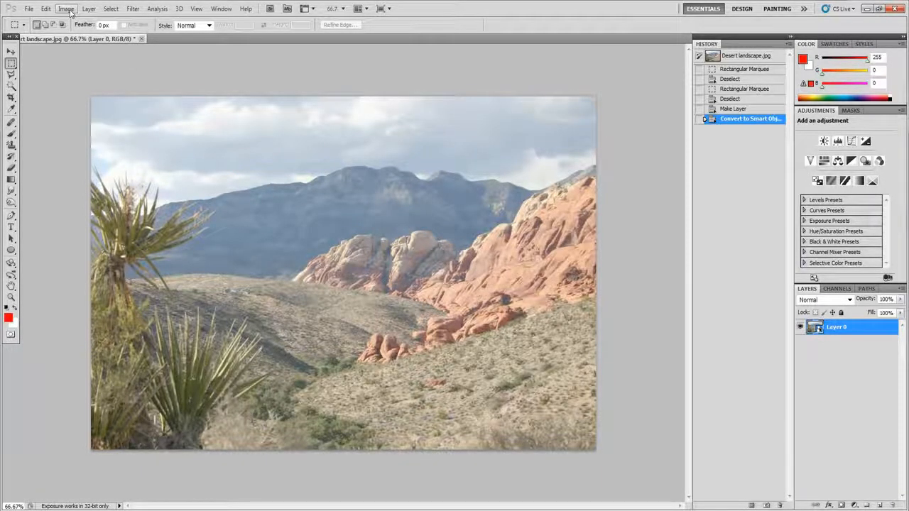
- Apply a Shadows/Highlights adjustment that darkens the sky and enriches the red rocks
left_click(65, 8)
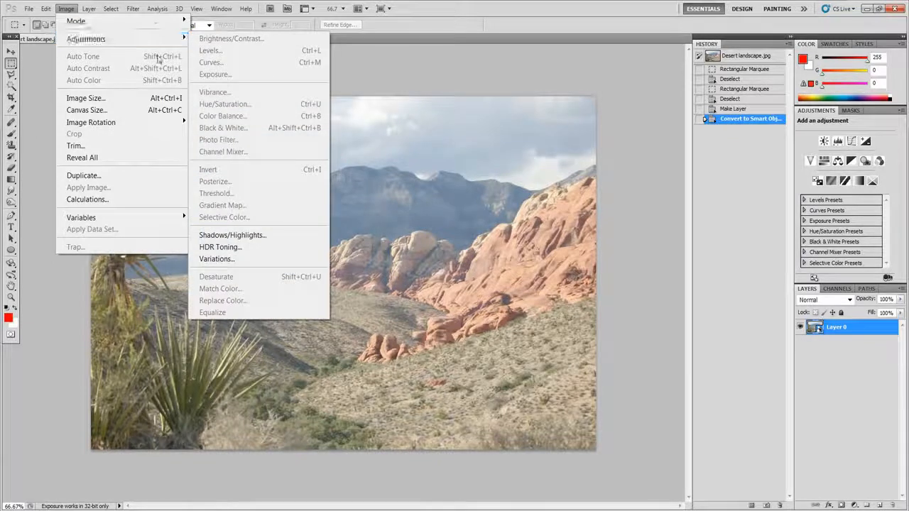
mouse_move(230, 235)
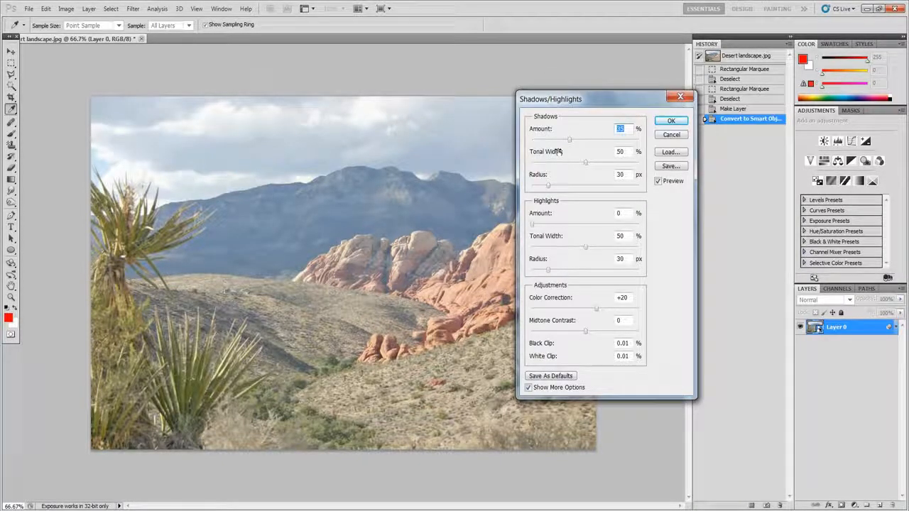
mouse_move(547, 151)
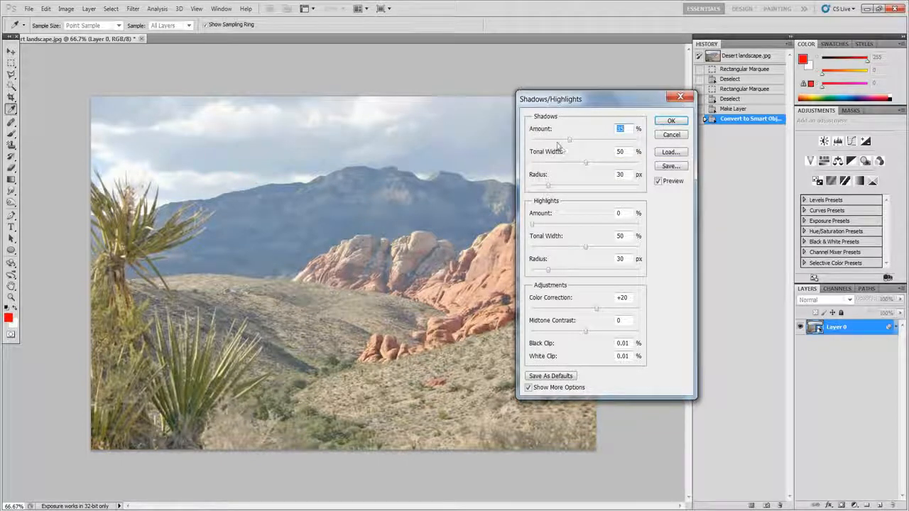
mouse_move(557, 144)
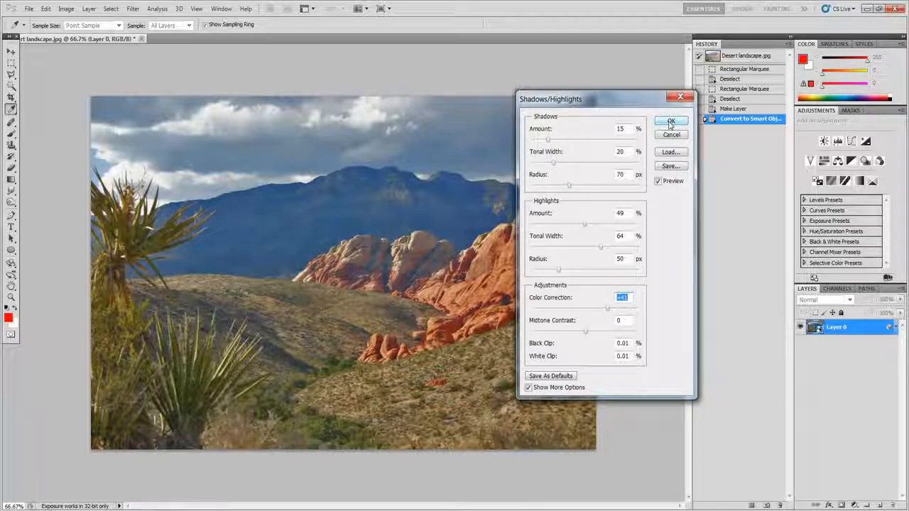
left_click(671, 120)
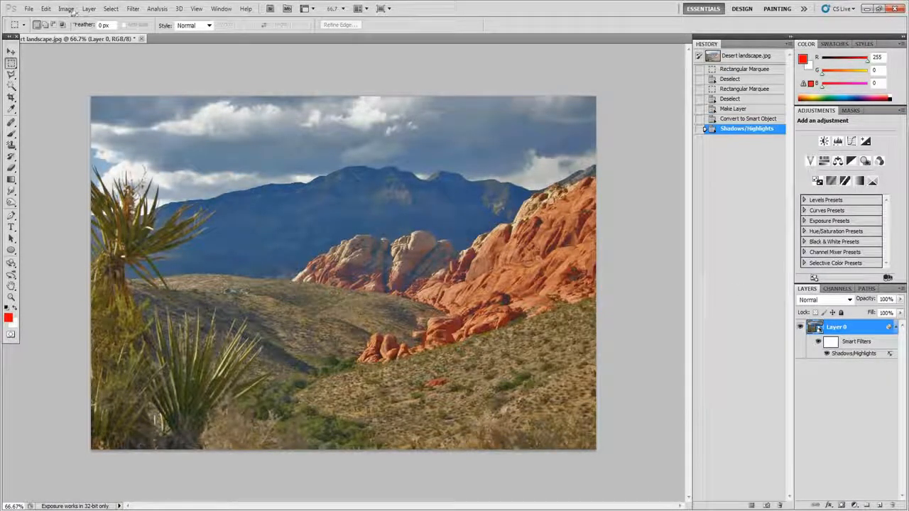
- Start HDR Toning from Image > Adjustments and agree to flatten the document
left_click(65, 9)
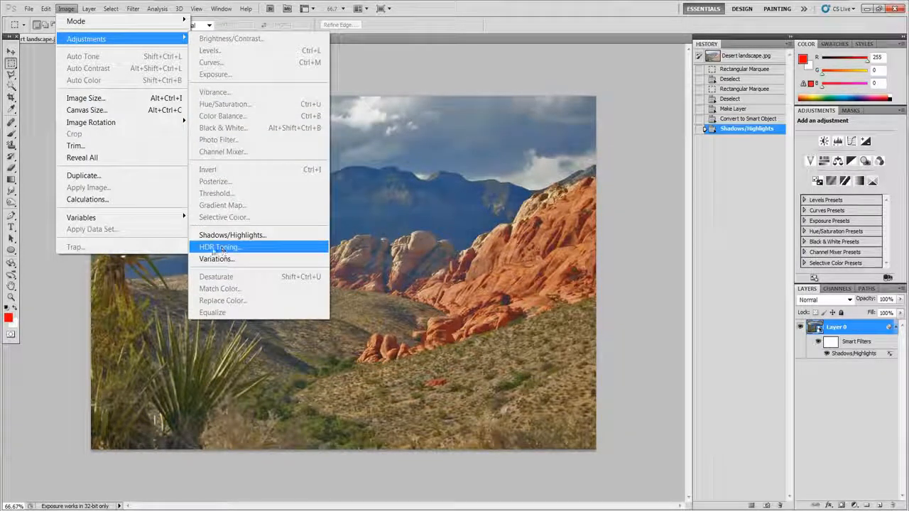
left_click(220, 246)
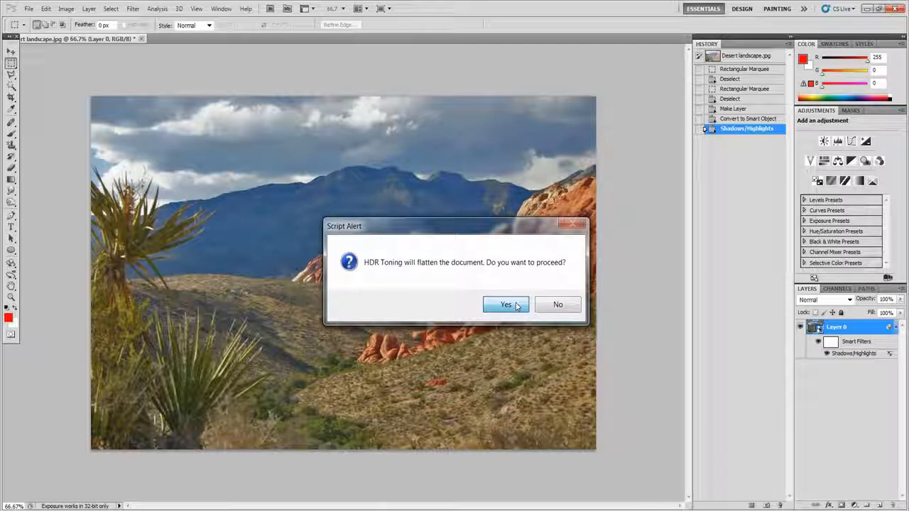
left_click(505, 304)
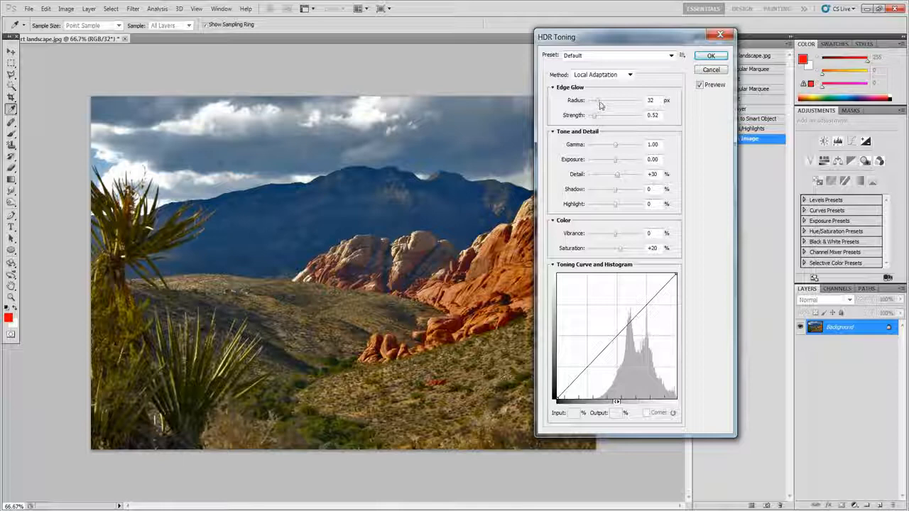
- Set the HDR Toning edge glow to radius 183 px and strength 1.51
left_click_drag(598, 107, 625, 107)
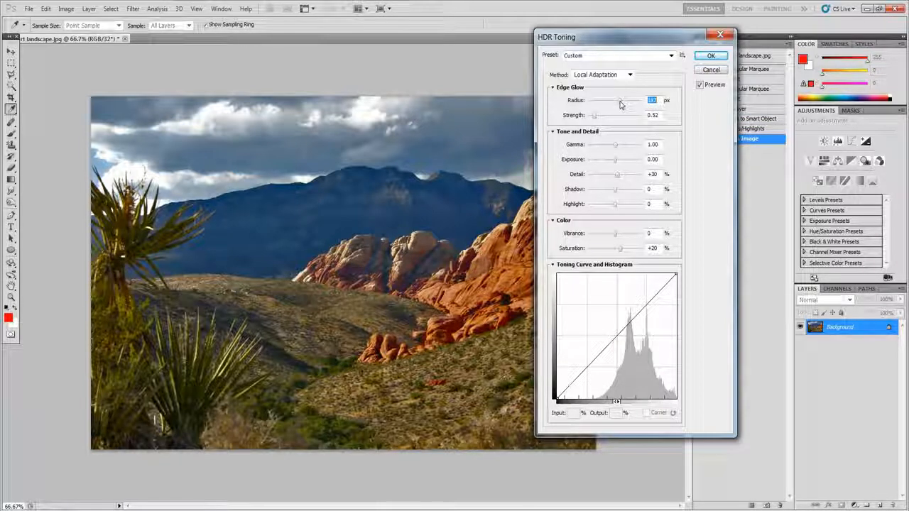
left_click_drag(593, 101, 616, 100)
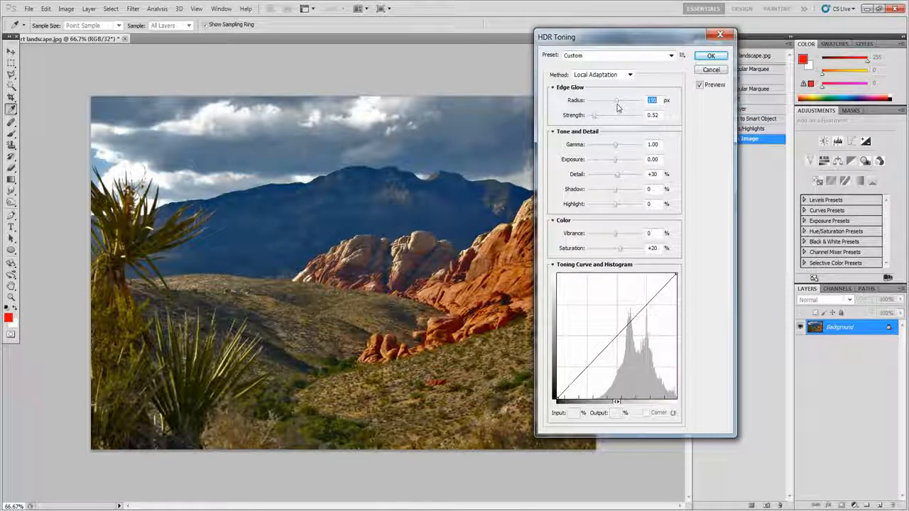
left_click_drag(617, 101, 619, 100)
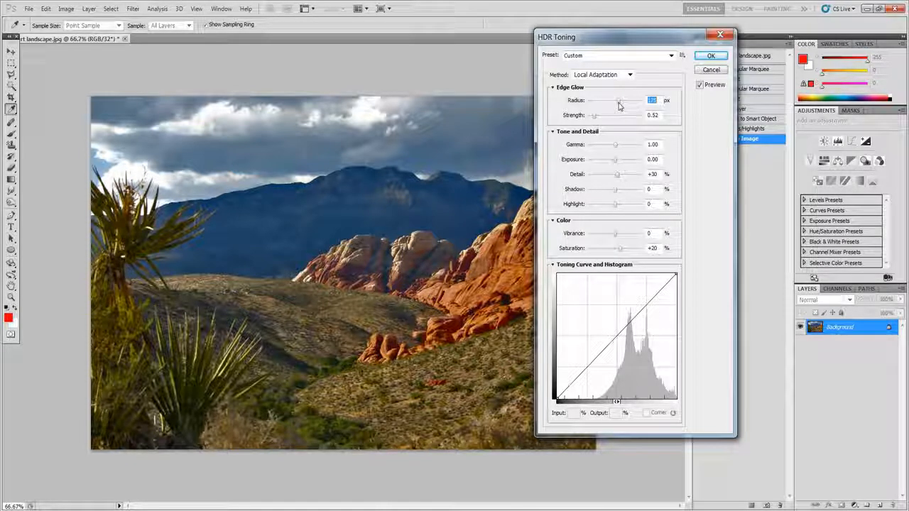
left_click_drag(617, 100, 618, 100)
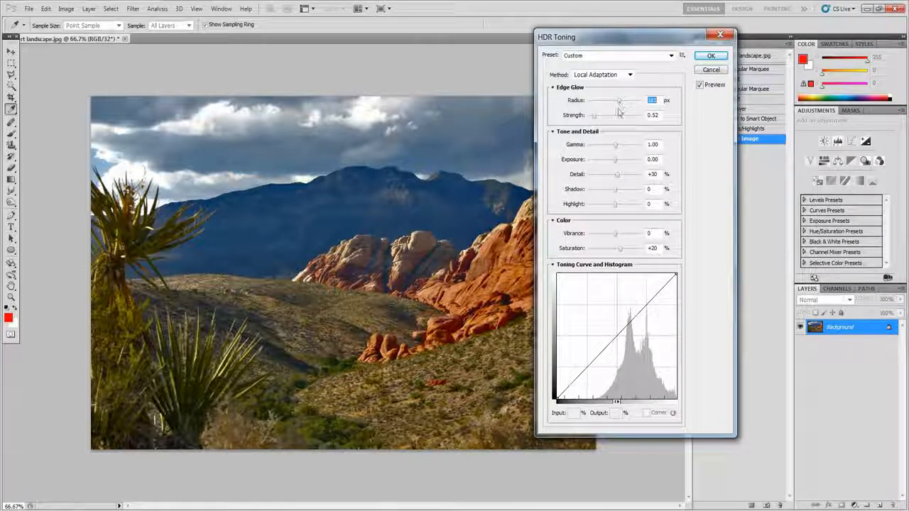
left_click_drag(604, 115, 617, 115)
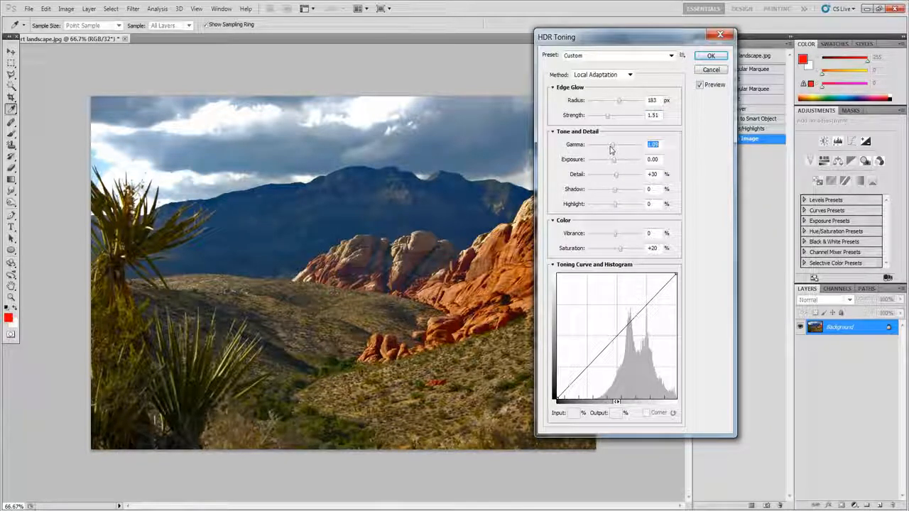
- Lower gamma to 0.73 and raise exposure to +0.50
left_click_drag(613, 144, 624, 144)
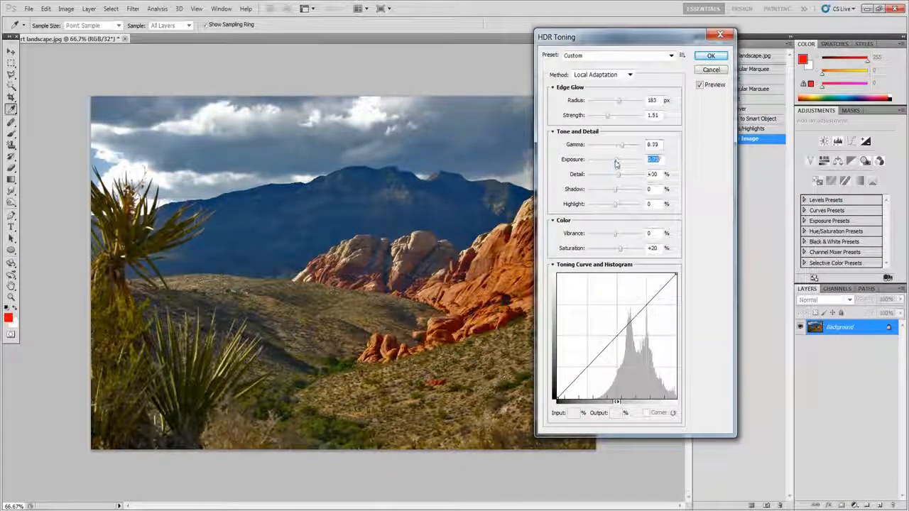
left_click_drag(616, 159, 620, 159)
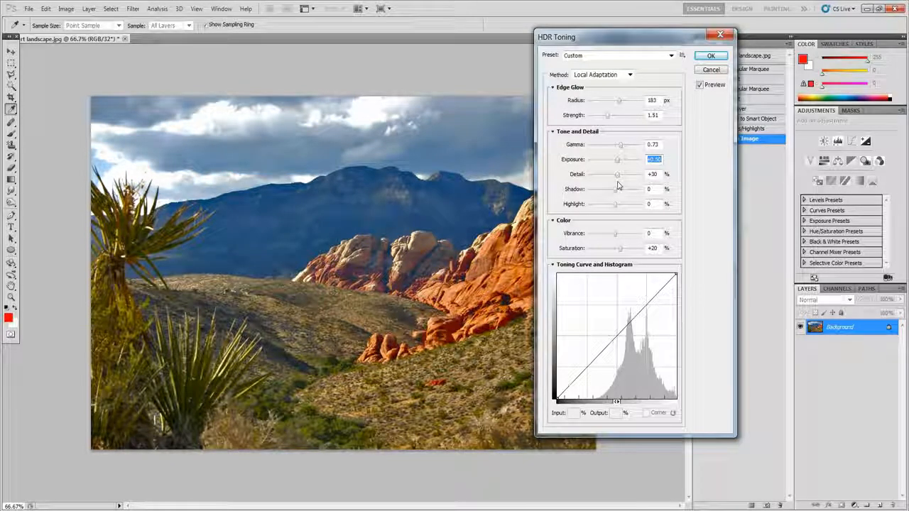
- Set detail +73, highlight -12, vibrance +42 and saturation about +30, then collapse the curve panel
left_click(652, 174)
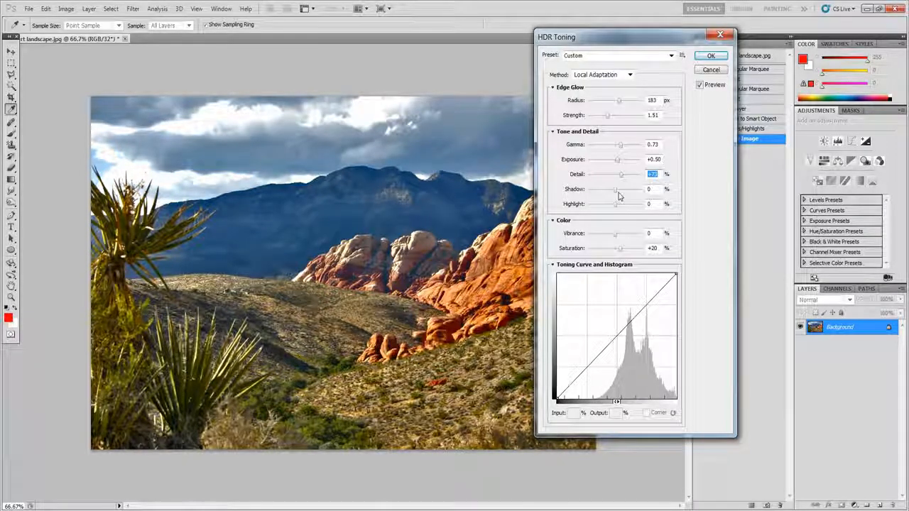
mouse_move(616, 189)
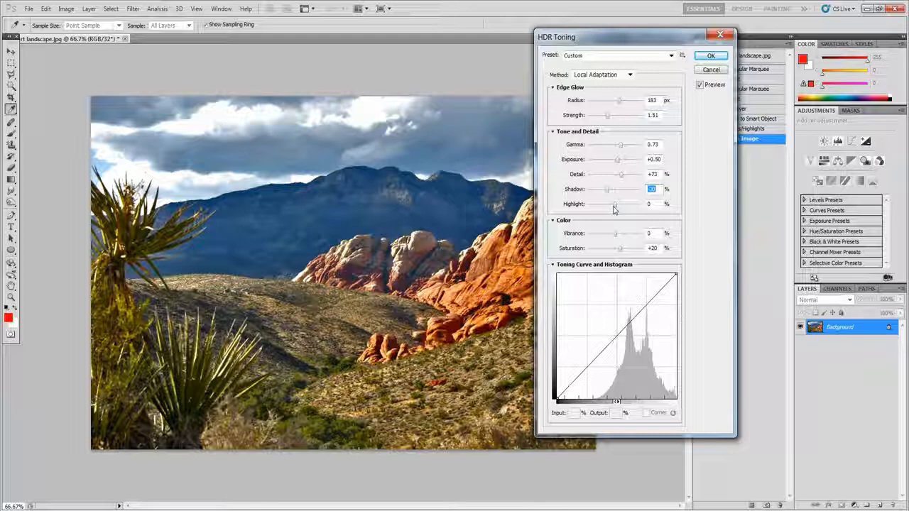
left_click_drag(607, 189, 600, 189)
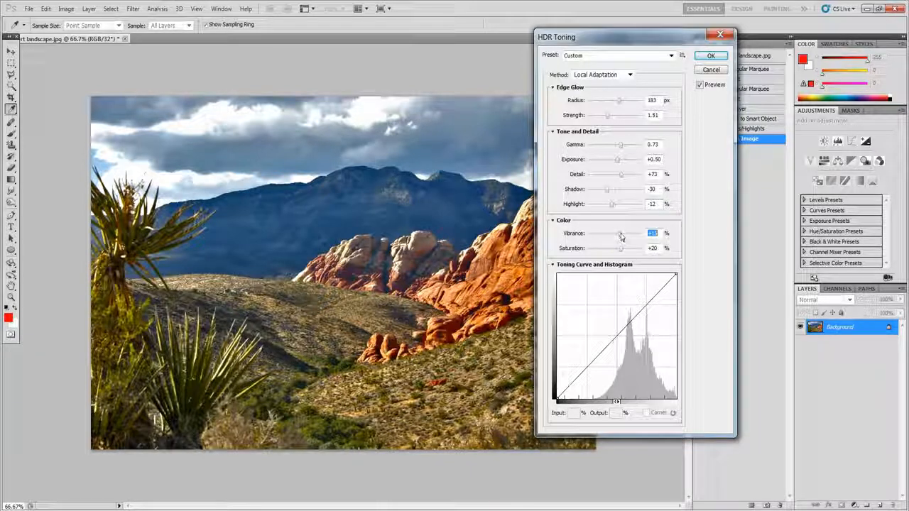
left_click_drag(620, 234, 627, 234)
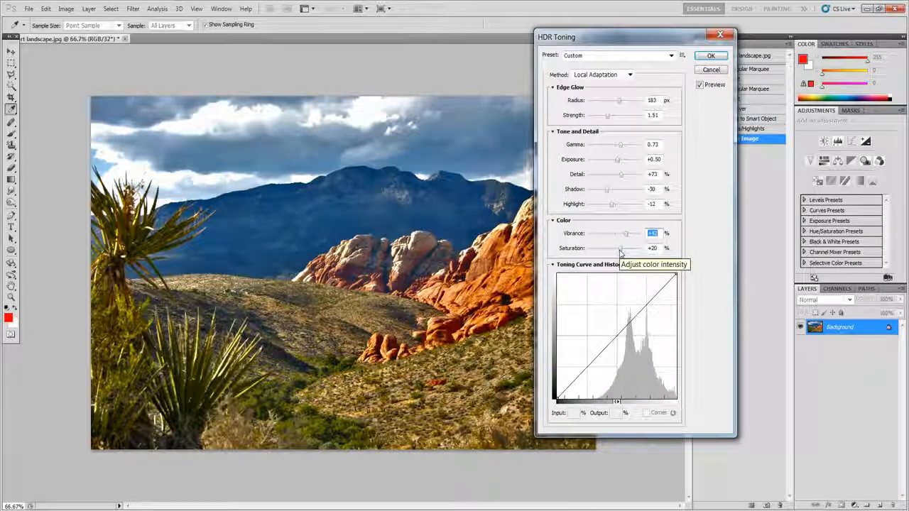
left_click_drag(621, 248, 624, 248)
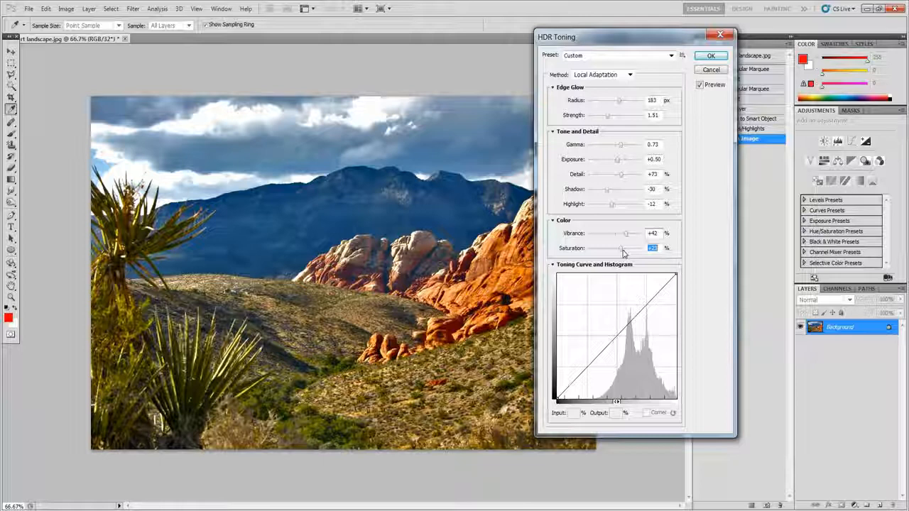
left_click(553, 264)
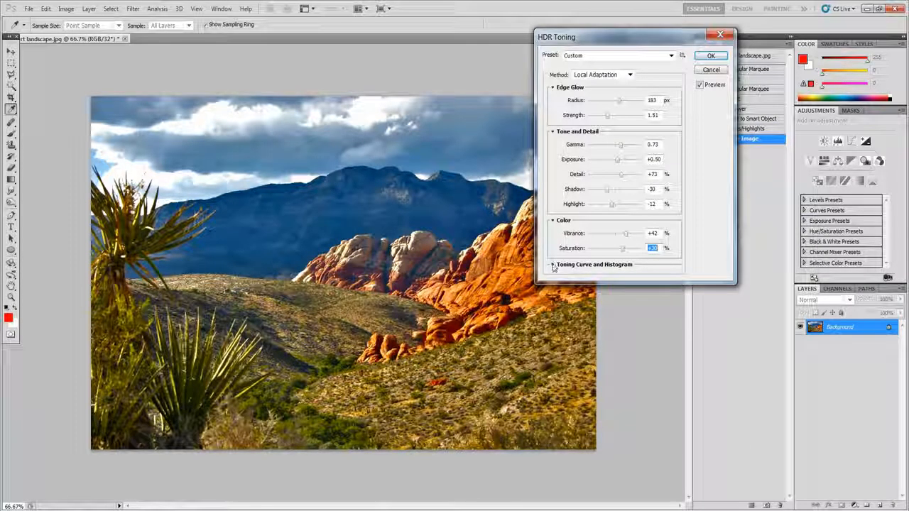
- Add a point near the middle of the toning curve, reshape it gently and apply HDR Toning
left_click(553, 264)
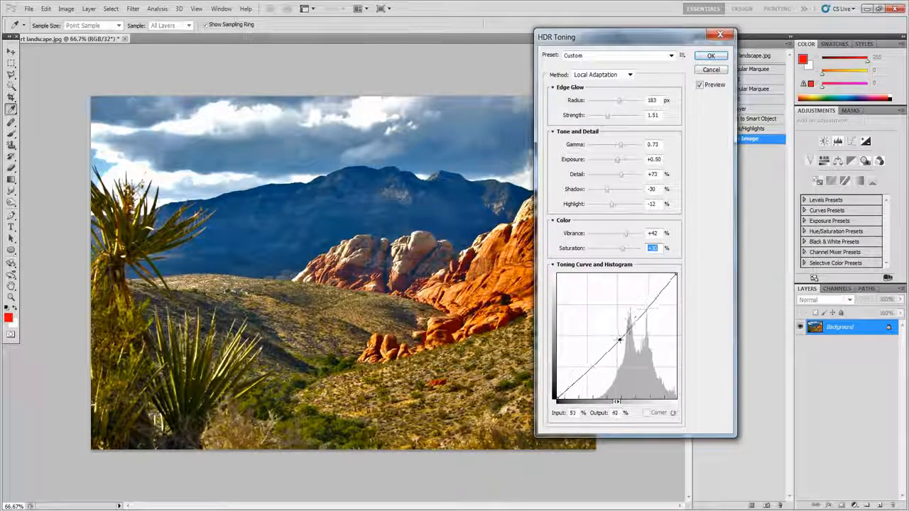
left_click_drag(620, 340, 608, 332)
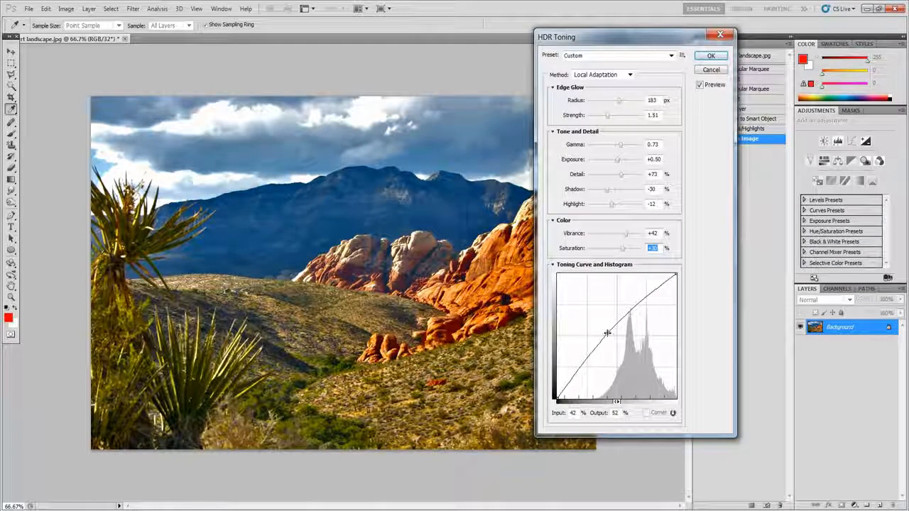
left_click_drag(607, 332, 618, 343)
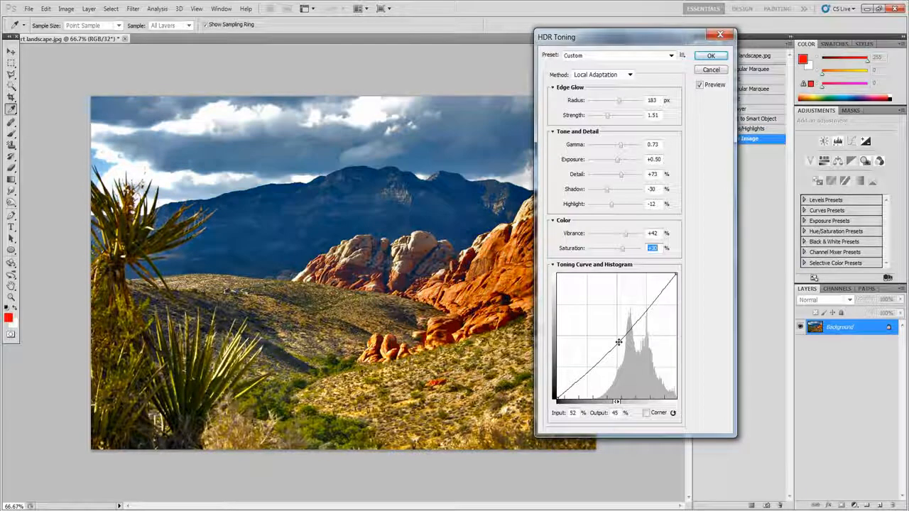
left_click_drag(618, 343, 622, 337)
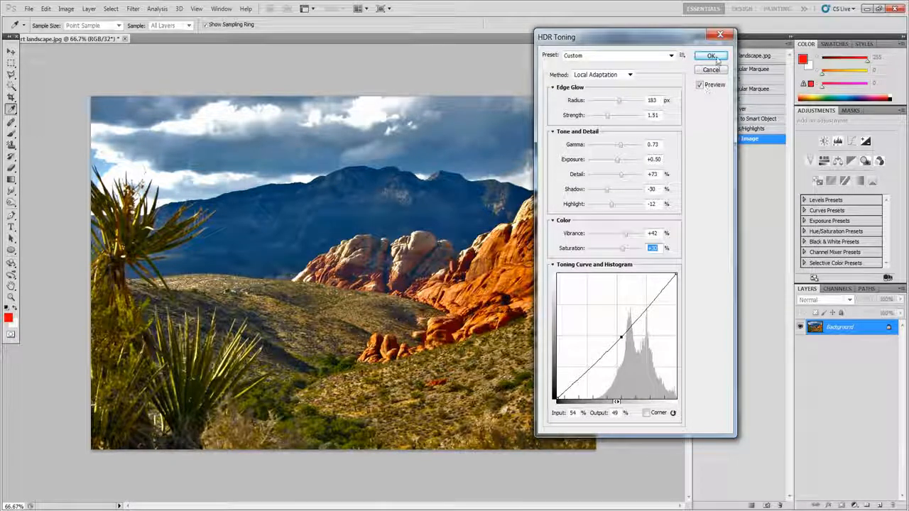
left_click(710, 55)
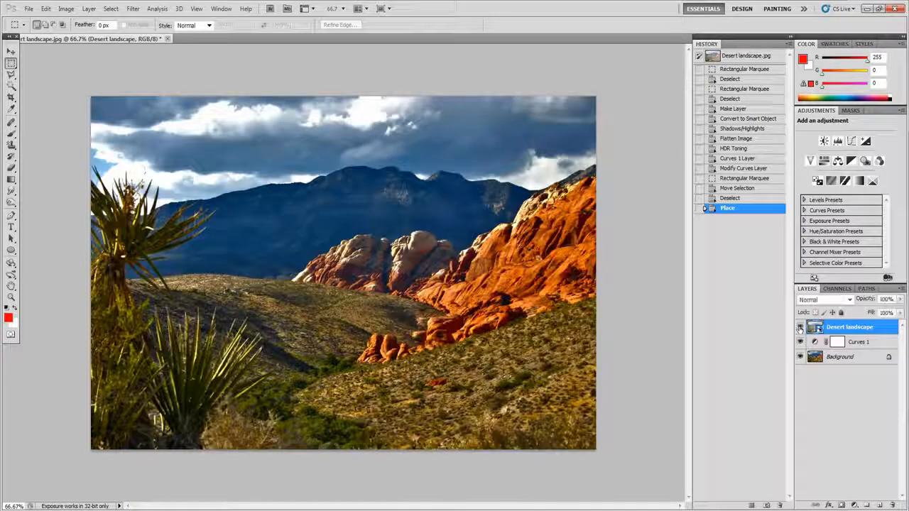
- Toggle visibility of the placed original Desert landscape layer to compare with the toned image
left_click(800, 341)
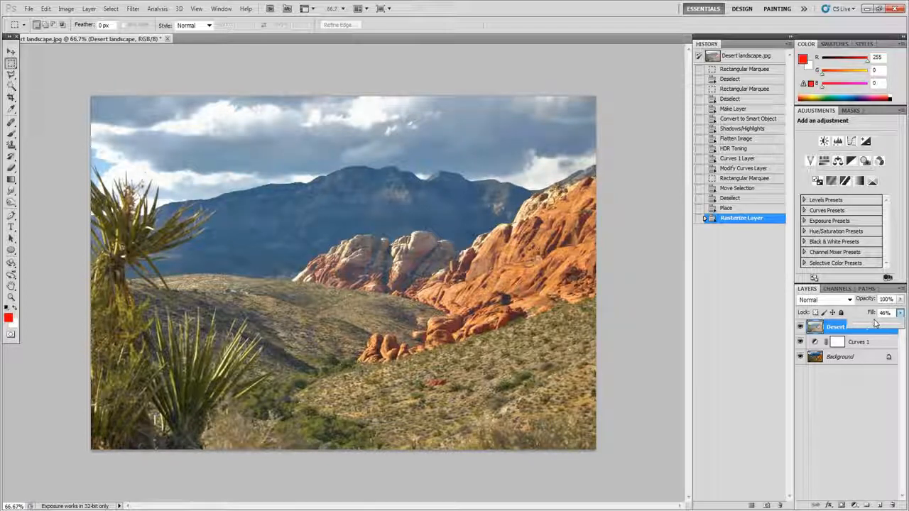
- Lower the original photo layer's fill to 27% so the HDR version shows through
left_click_drag(888, 313, 860, 313)
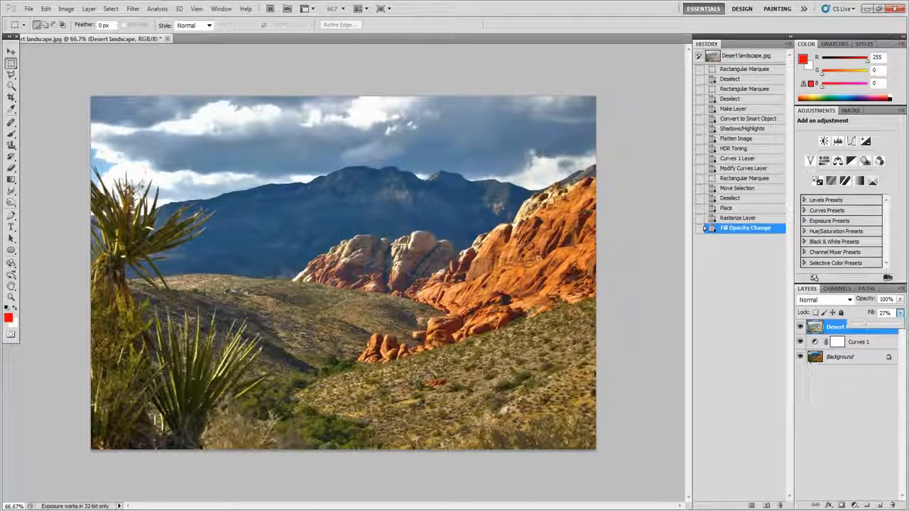